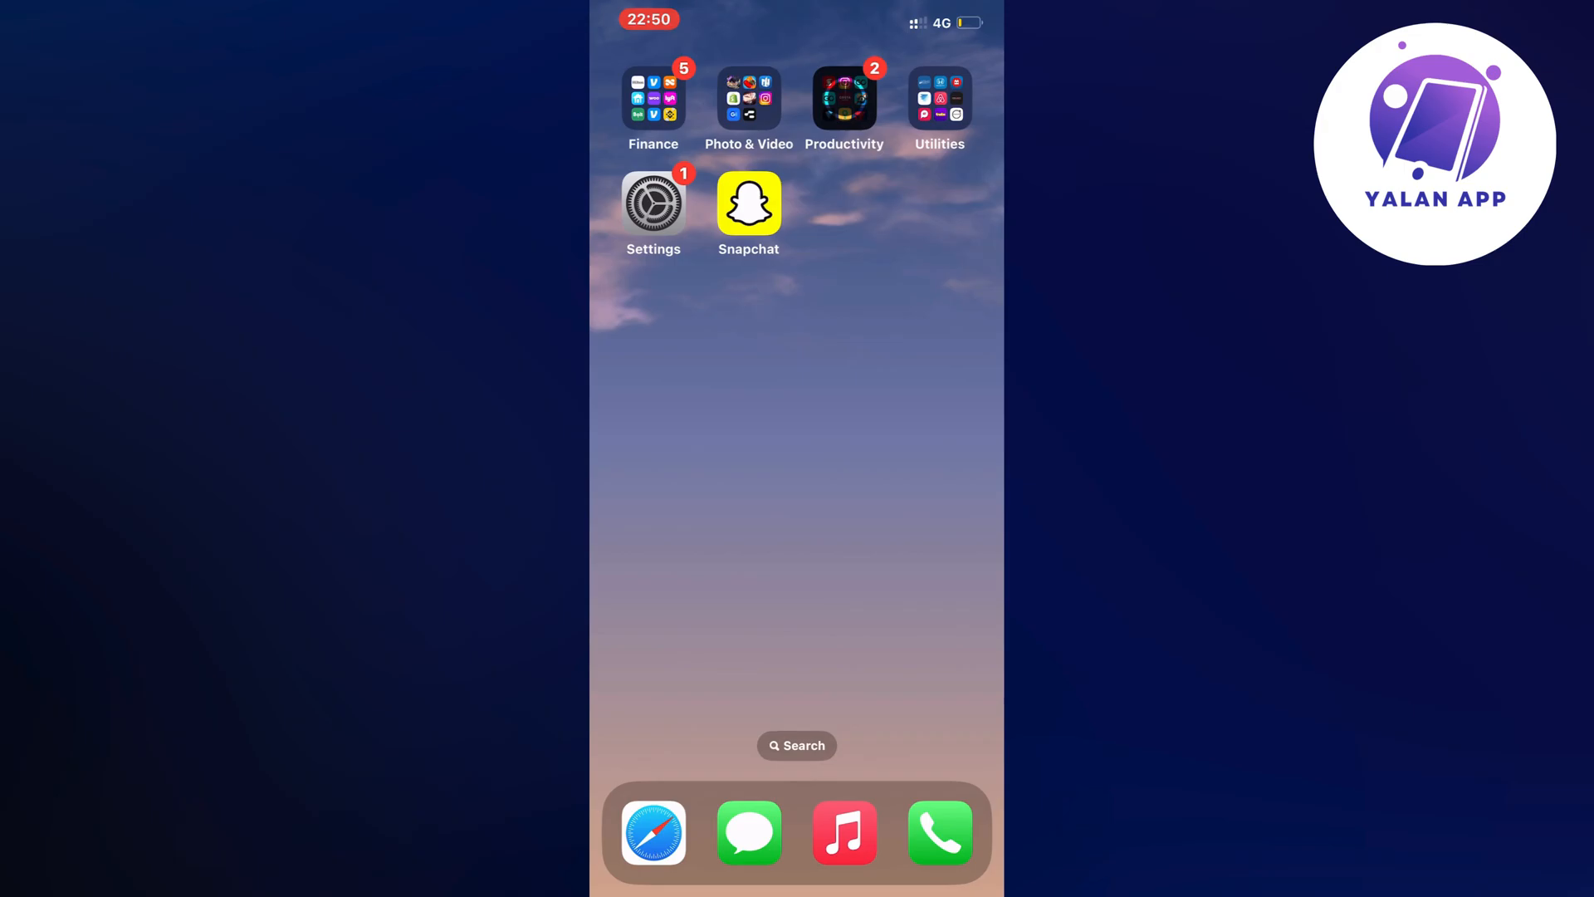
Launch Settings from the Home Screen
click(653, 203)
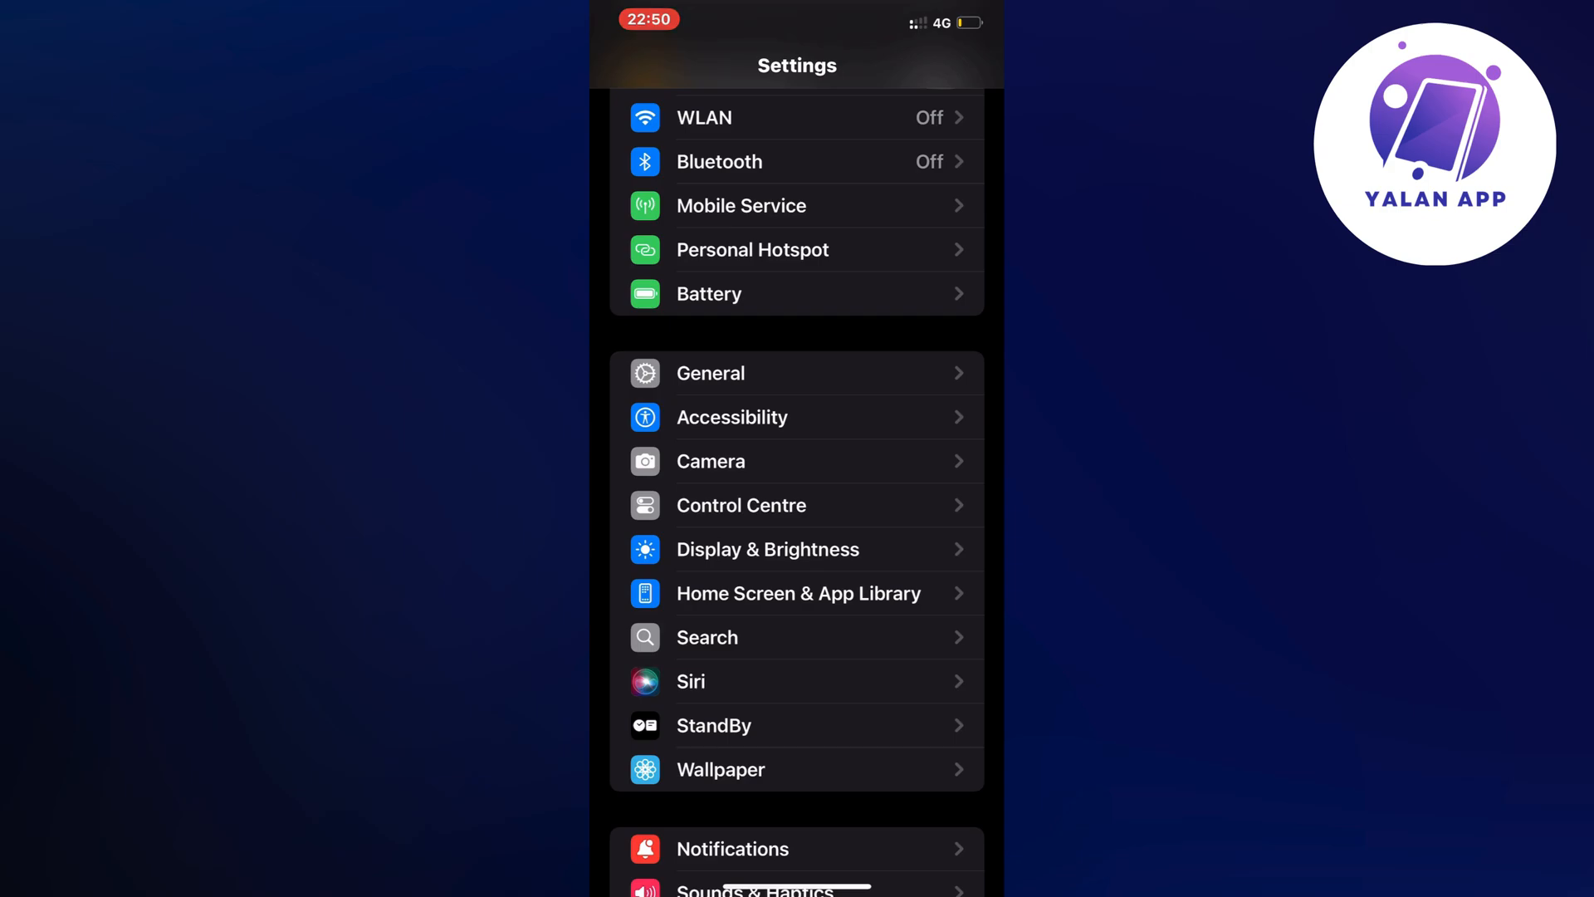
Go to General and into the iPhone Storage list of apps by size
click(709, 373)
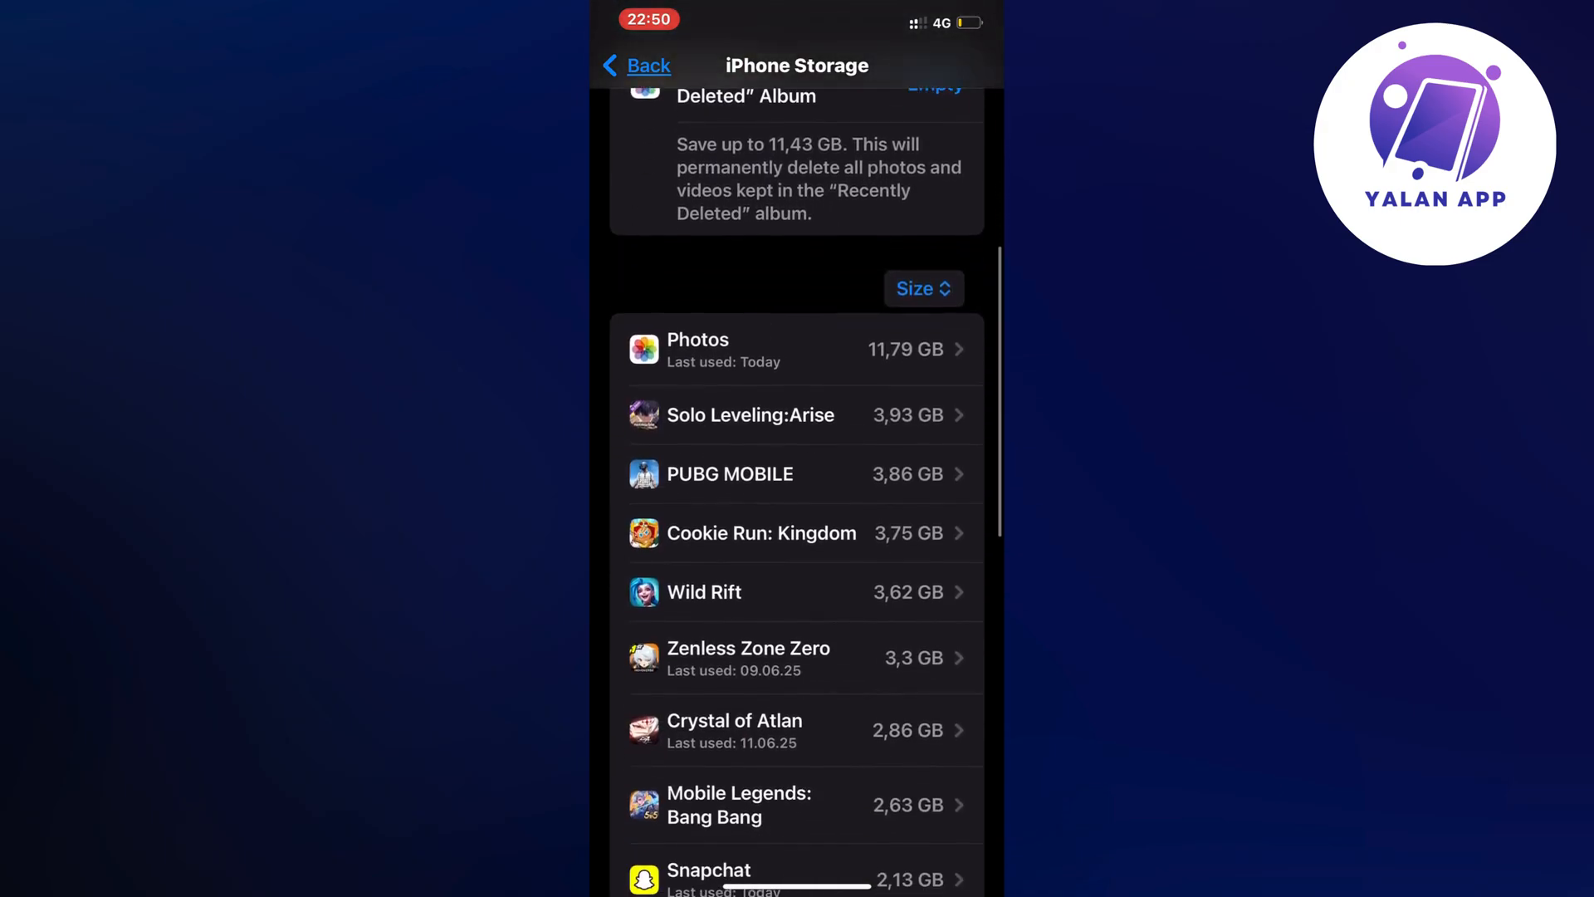
Scroll the app list down to reach Snapchat
scroll(down, 3)
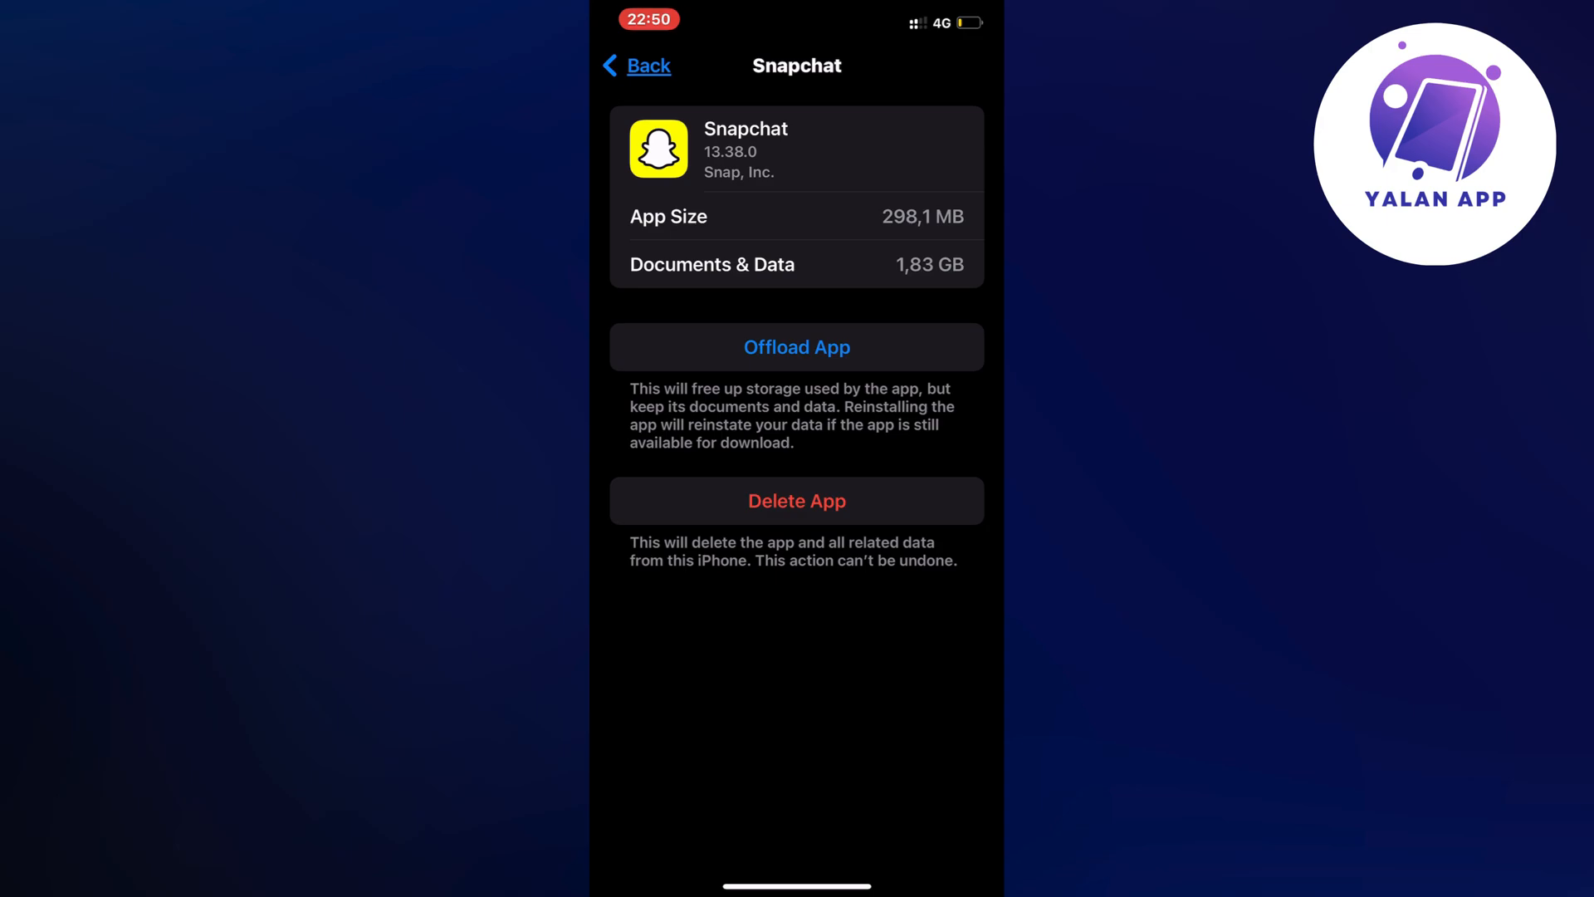
Offload Snapchat keeping its documents and data, then start its reinstall
click(795, 347)
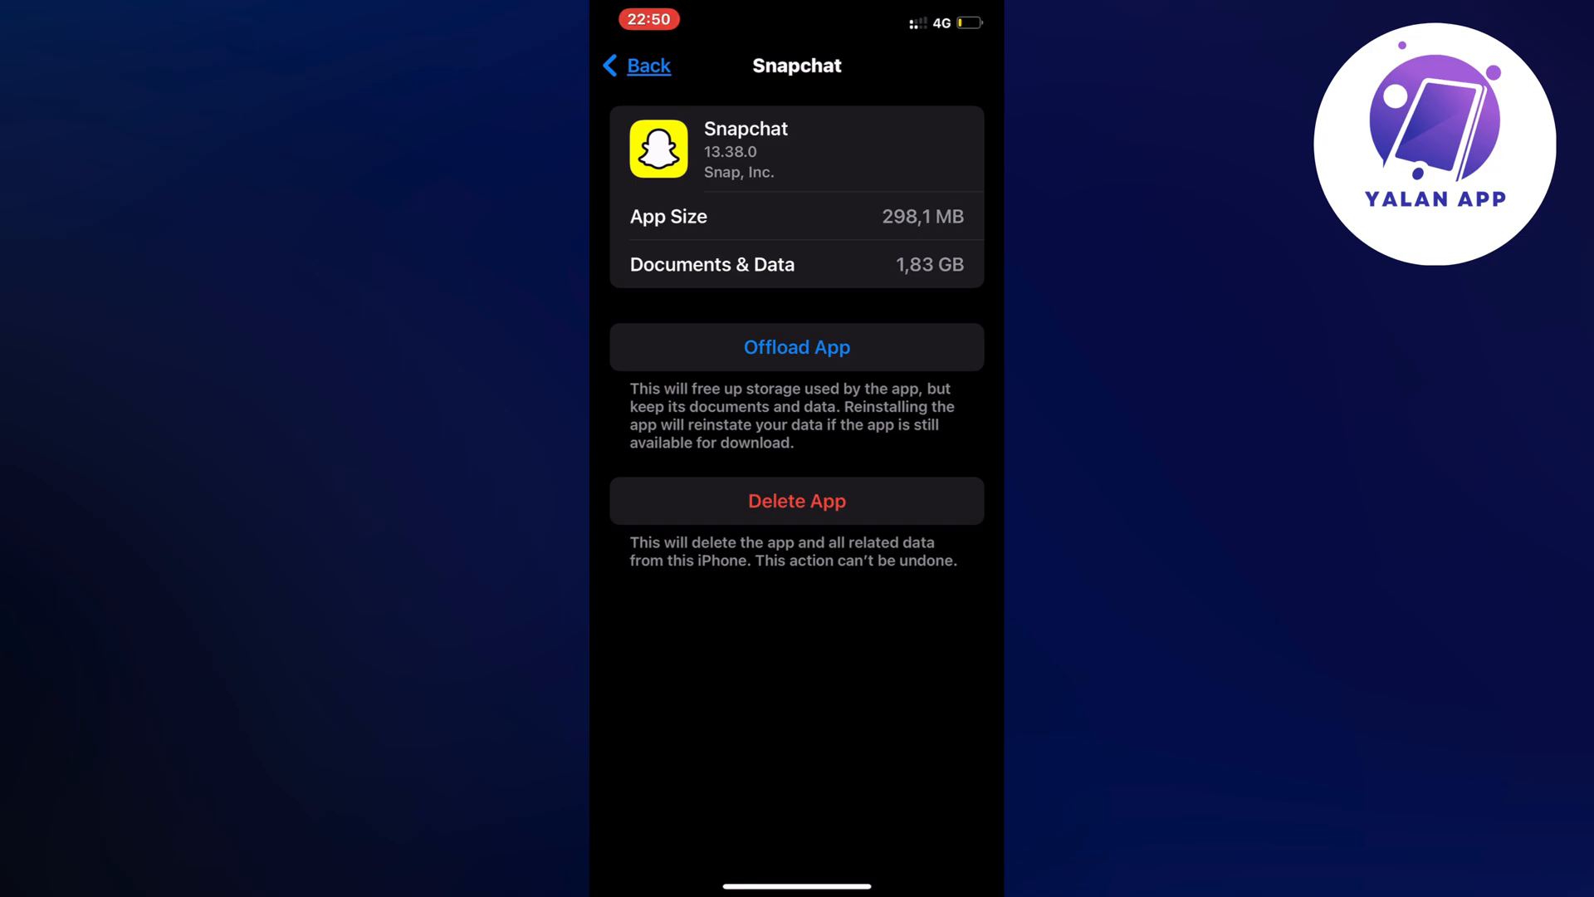
click(795, 346)
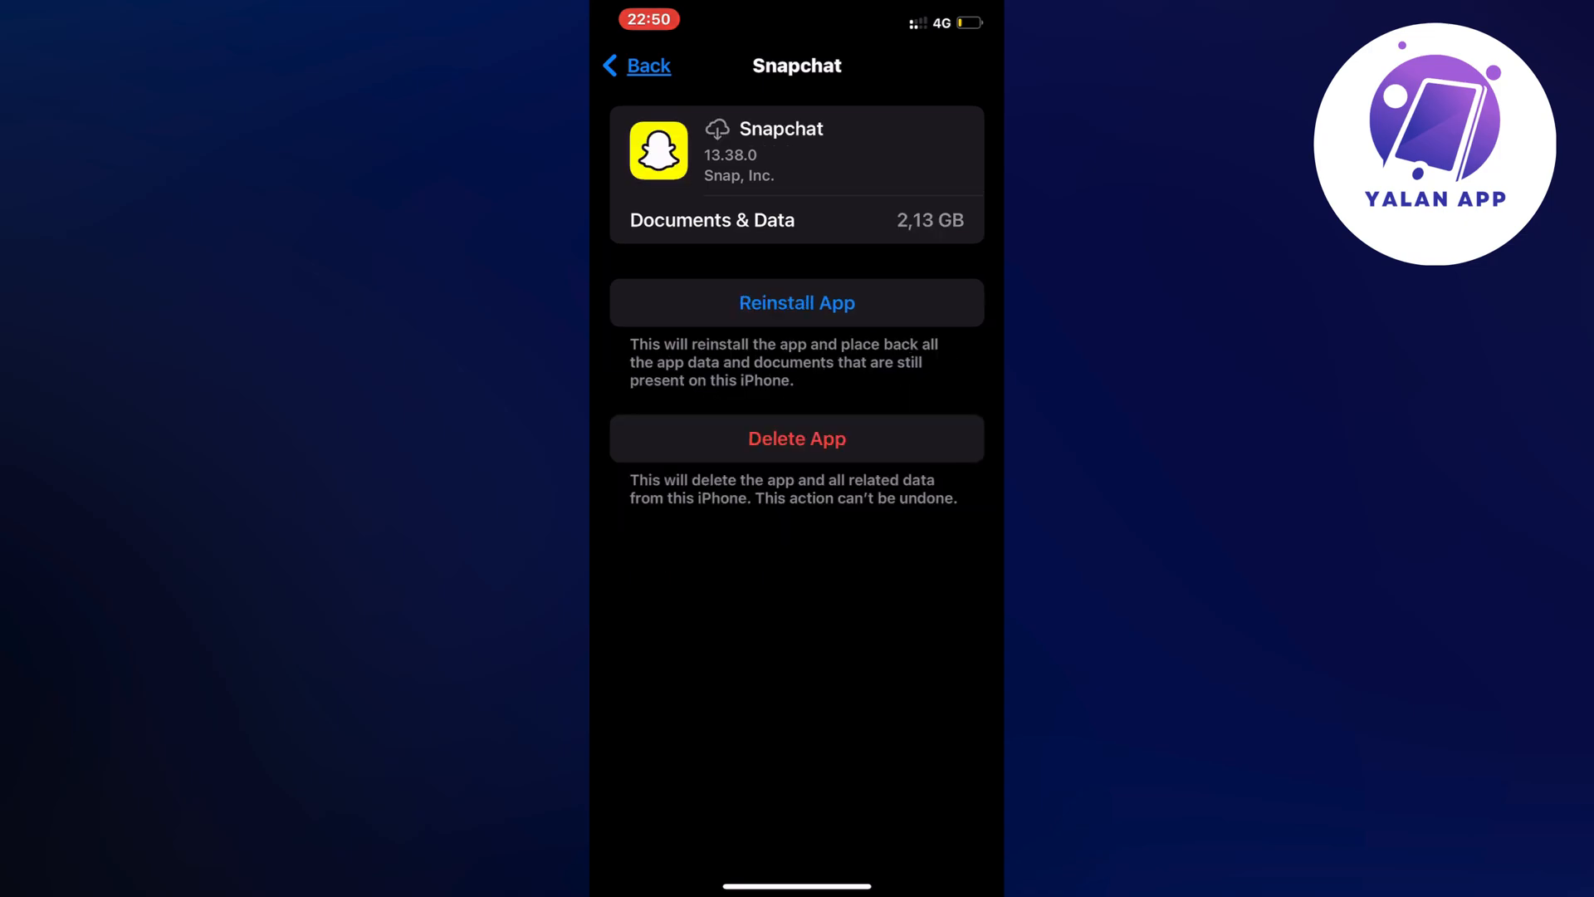
click(795, 303)
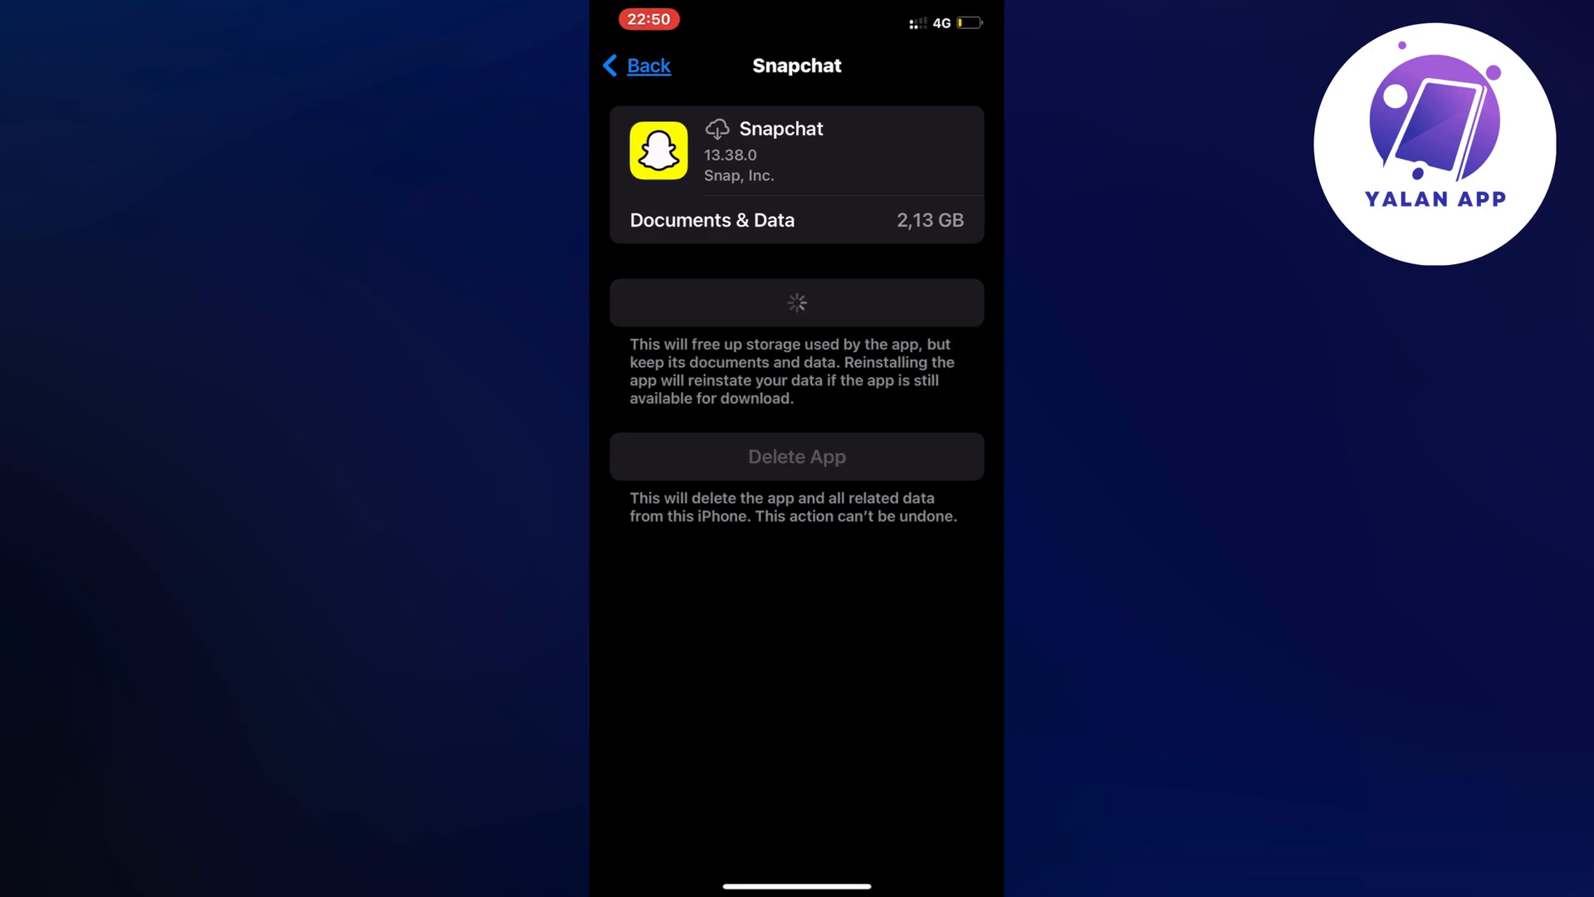